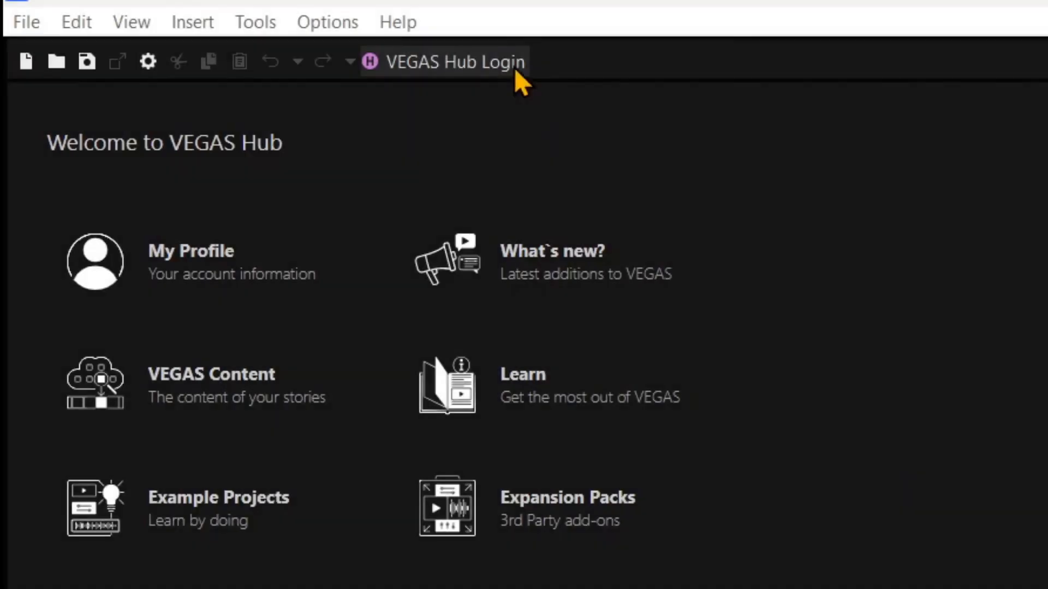
Sign in to VEGAS Hub by submitting the email address.
click(454, 61)
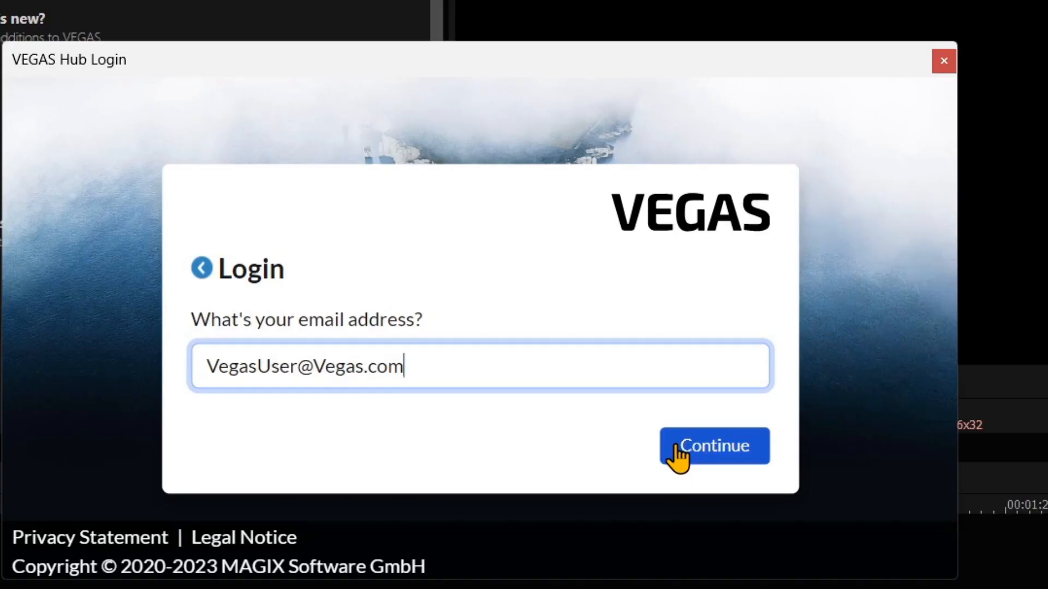
click(715, 446)
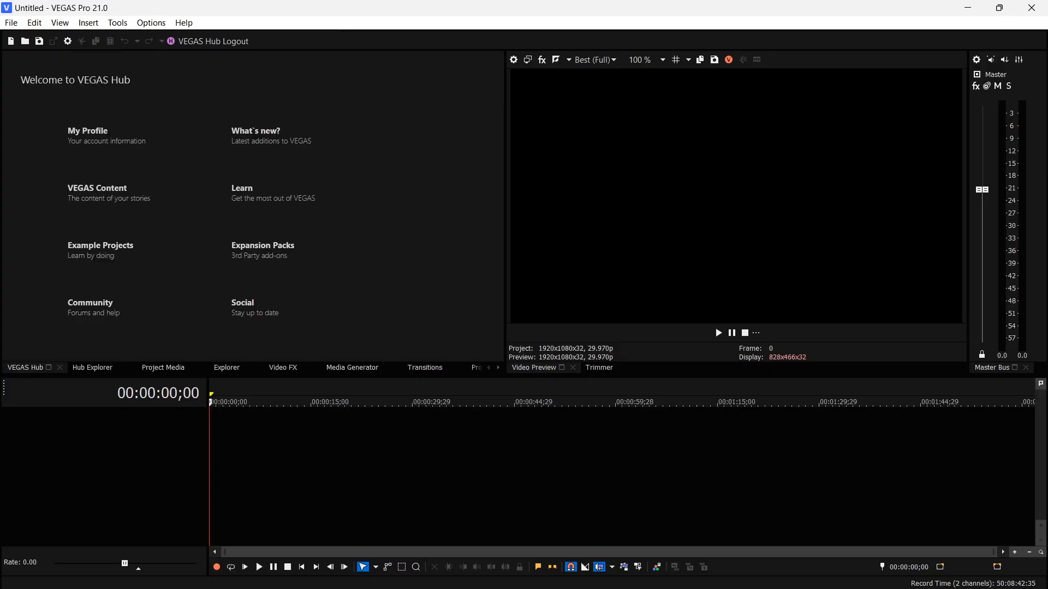
Start Text to Speech from Tools and replace Hello World with text about pasting accurate punctuation and line breaks.
click(118, 22)
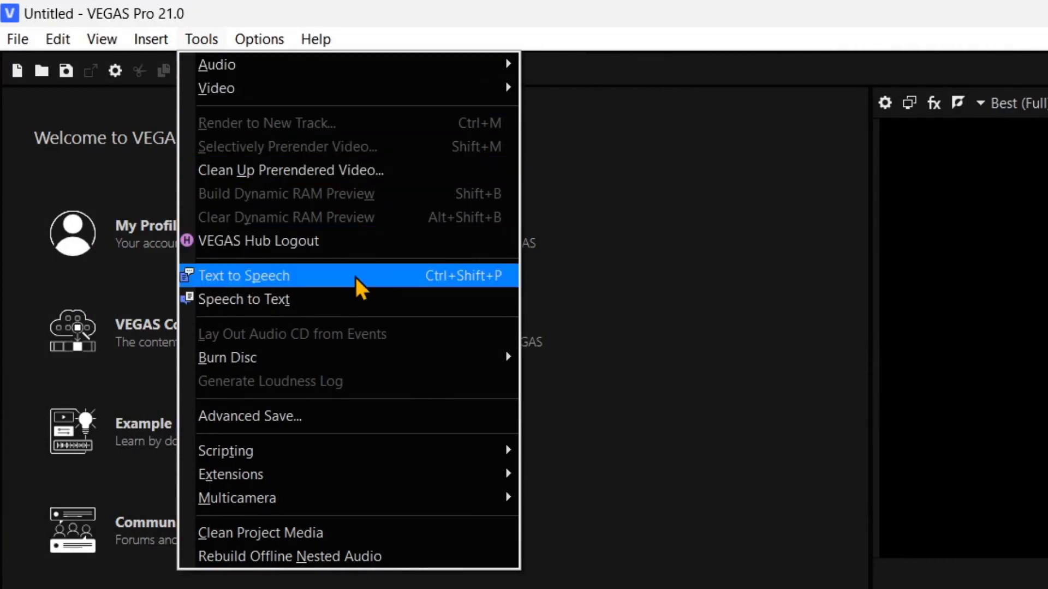
click(244, 275)
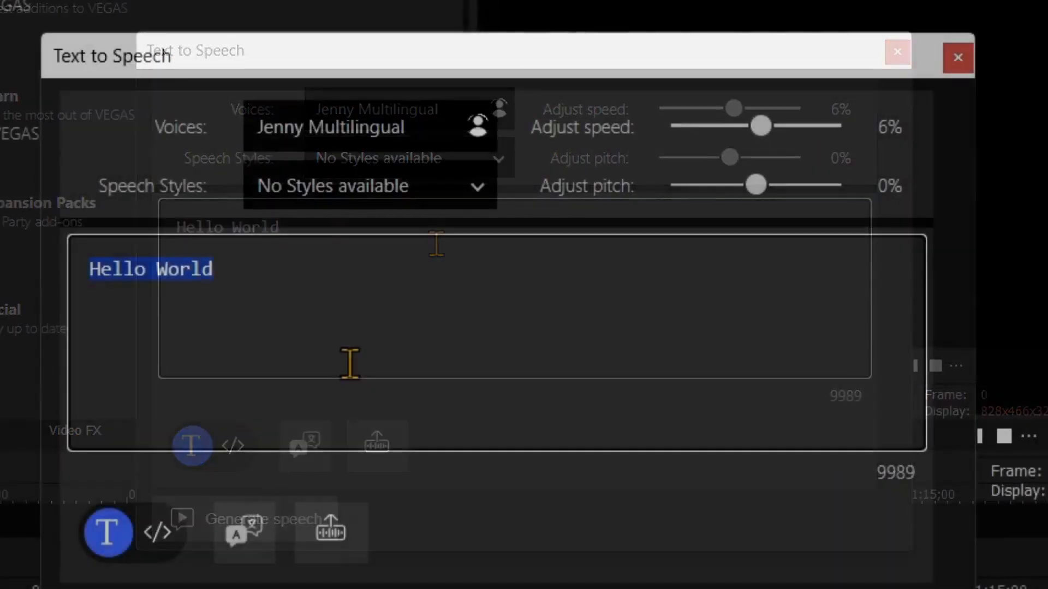
text(however it is more advantageous to paste text with accurate punctuation and line breaks. This breaks up the speech phrasing accurately.)
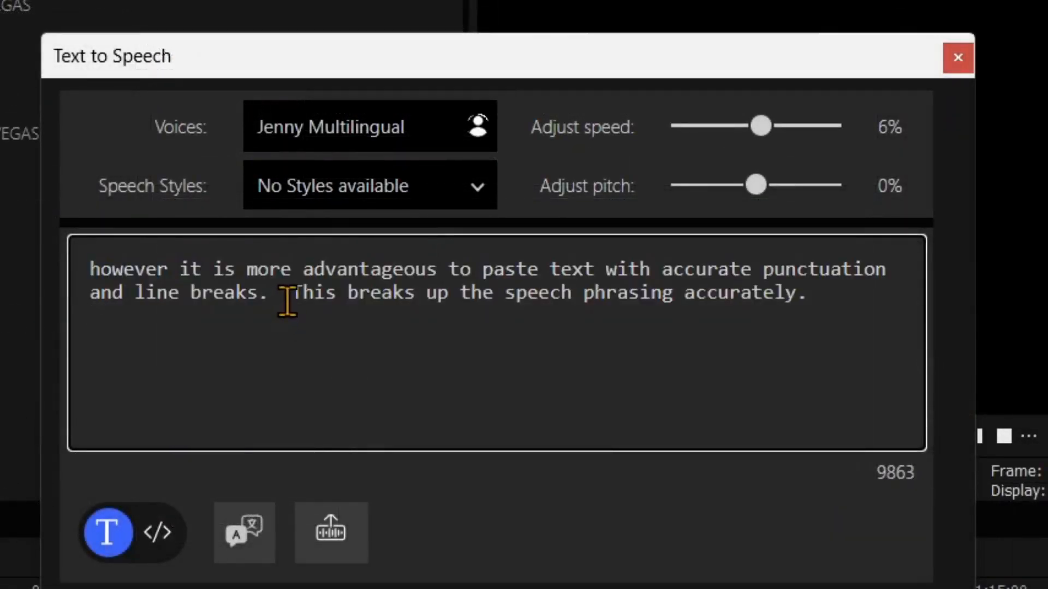
key(Enter)
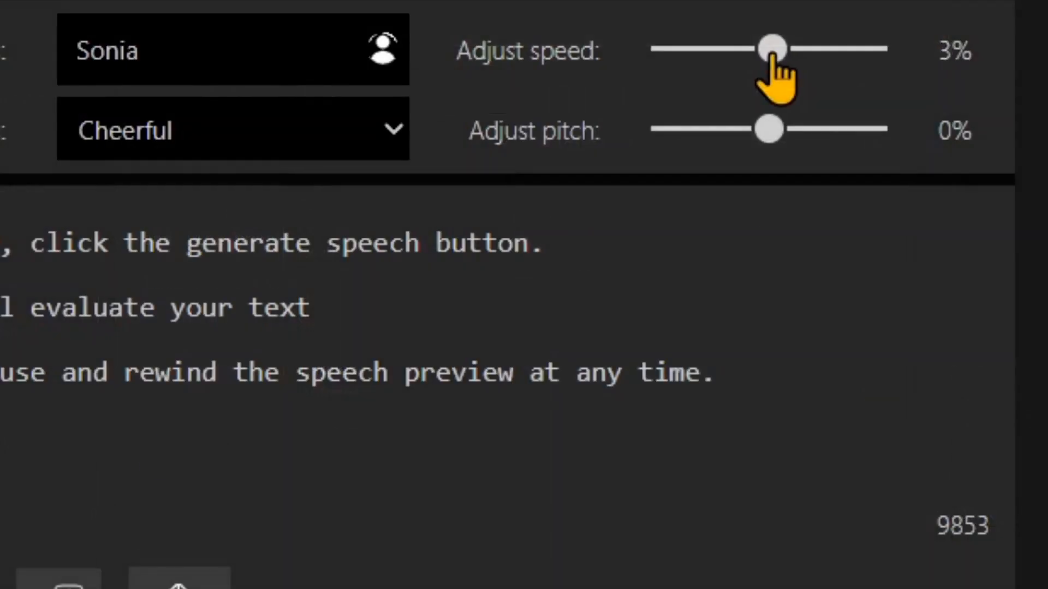
Lower the Adjust speed slider for the Sonia voice with Cheerful style.
drag(772, 48, 753, 49)
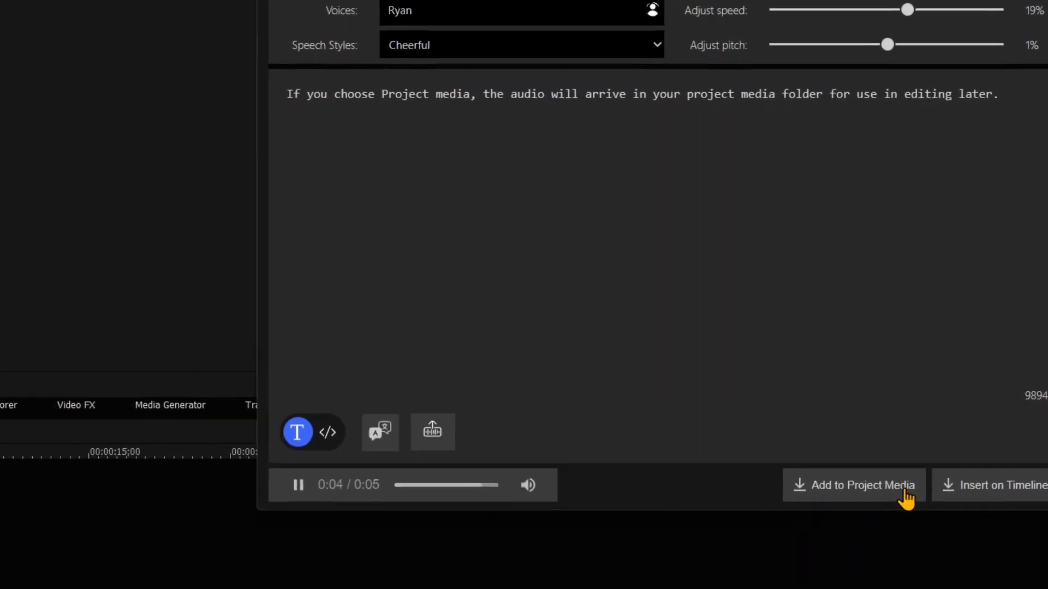
Add the generated five-second Ryan speech clip to the project media.
click(855, 485)
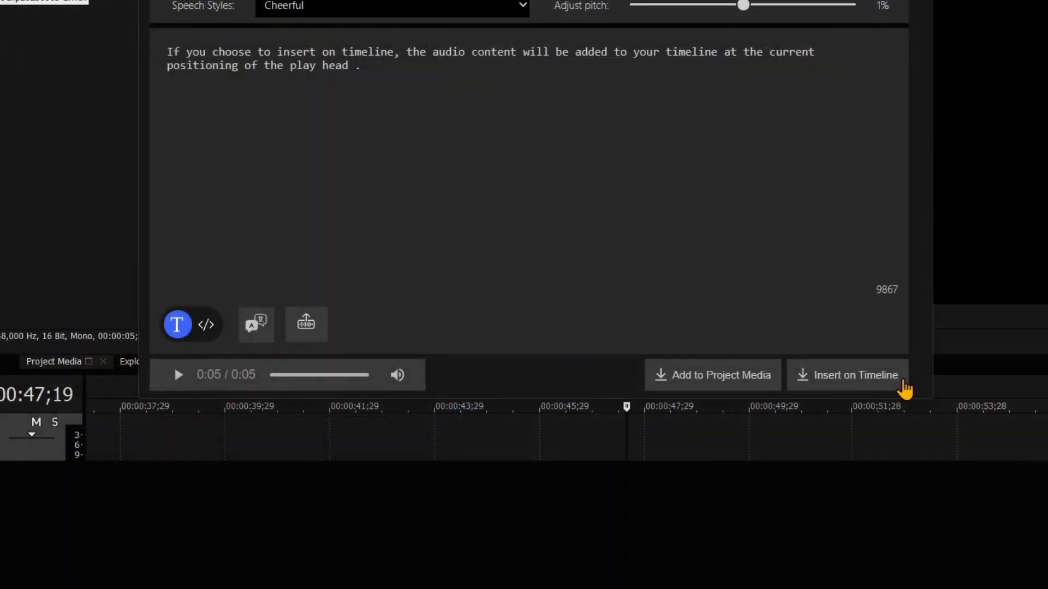
Insert the synthesized speech clip onto a new Synthesized Audio timeline track.
click(854, 375)
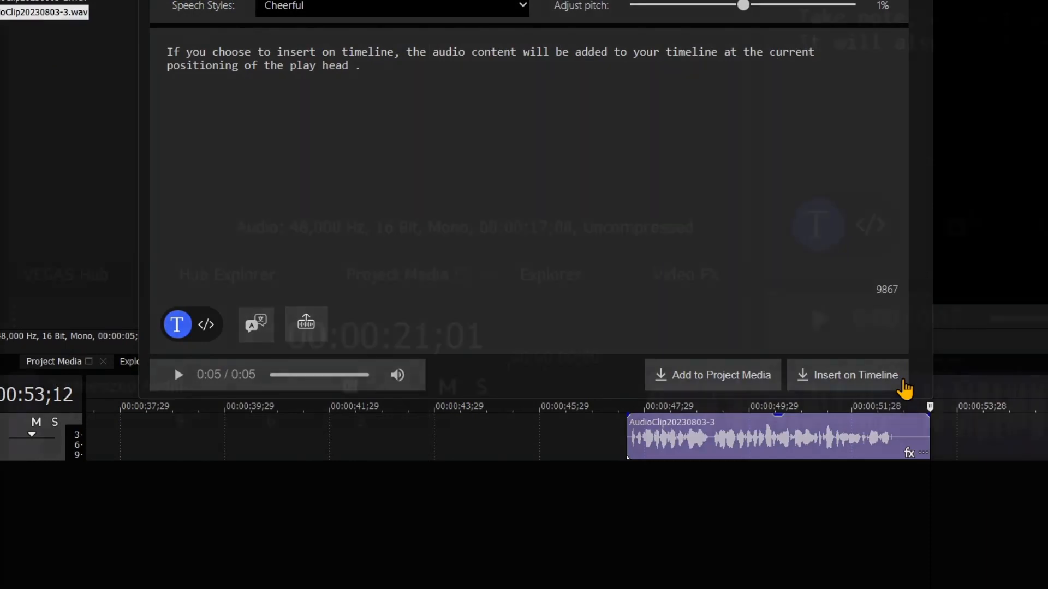
click(855, 375)
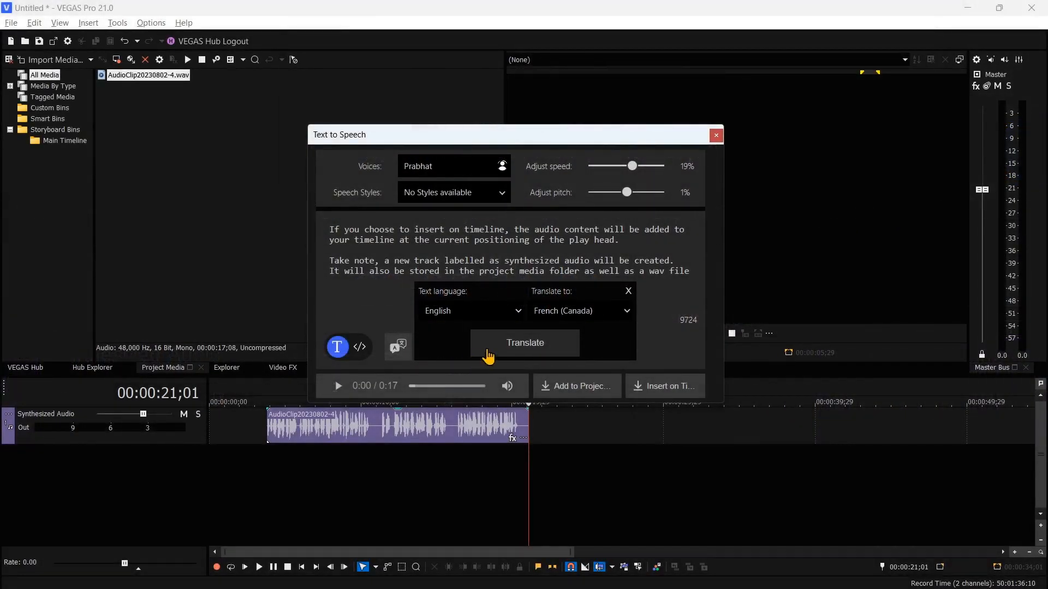
mouse_move(559, 347)
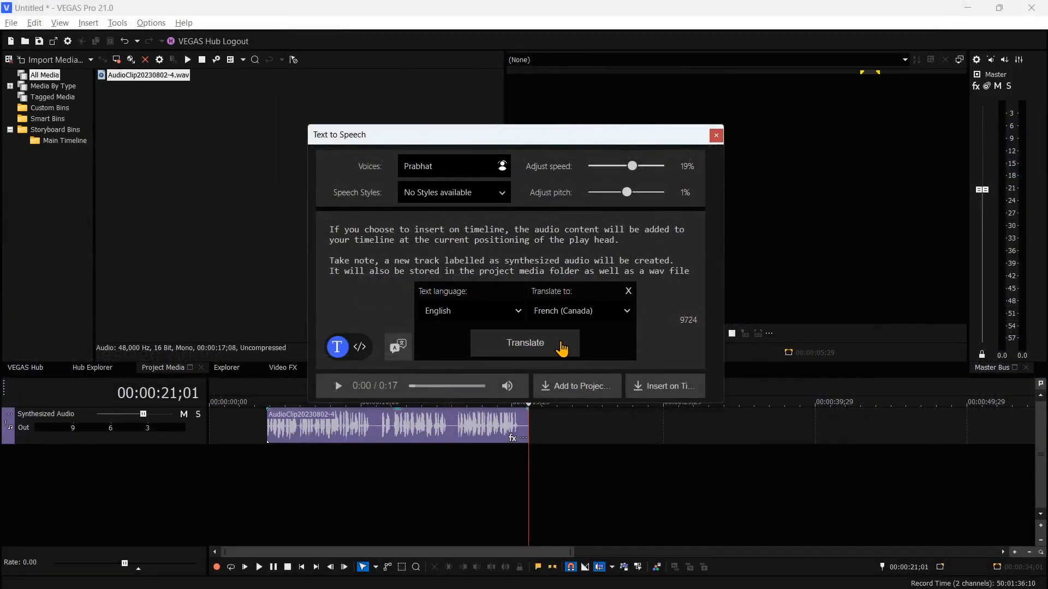